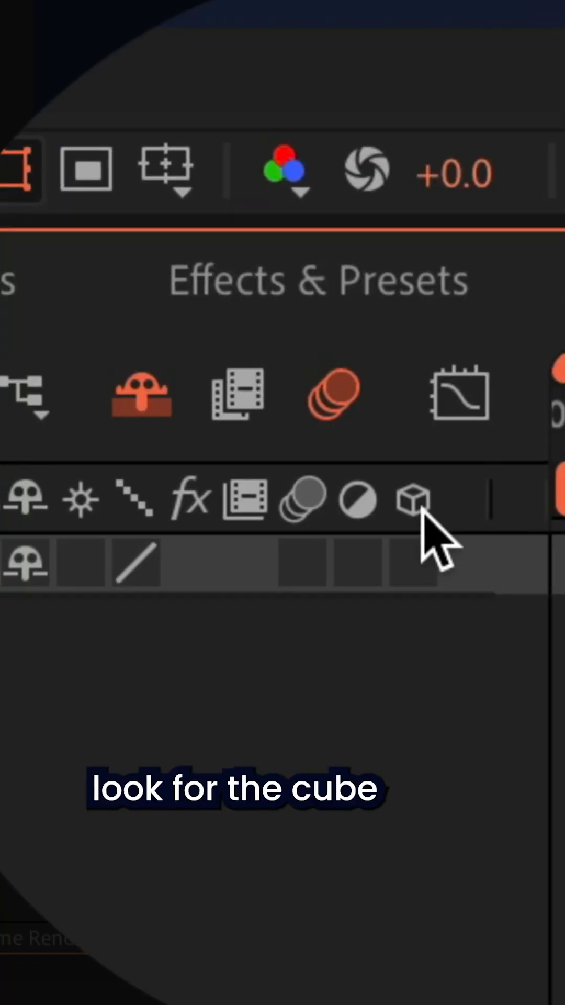
{"action": "mouse_move", "coordinate": [416, 504]}
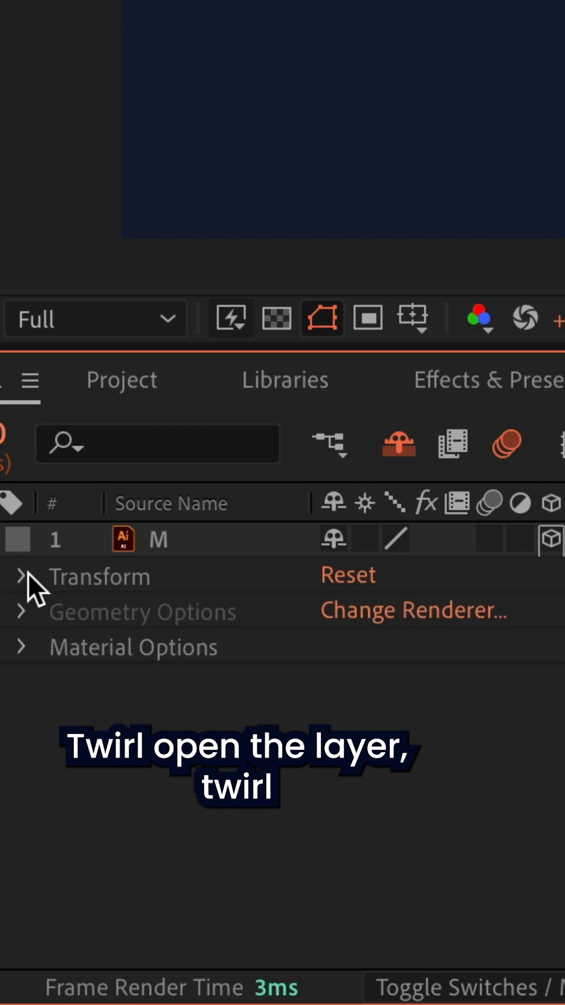
Keyframe the M layer's Y Rotation to 1 full revolution and preview the 3D spin
{"action": "left_click", "coordinate": [21, 576]}
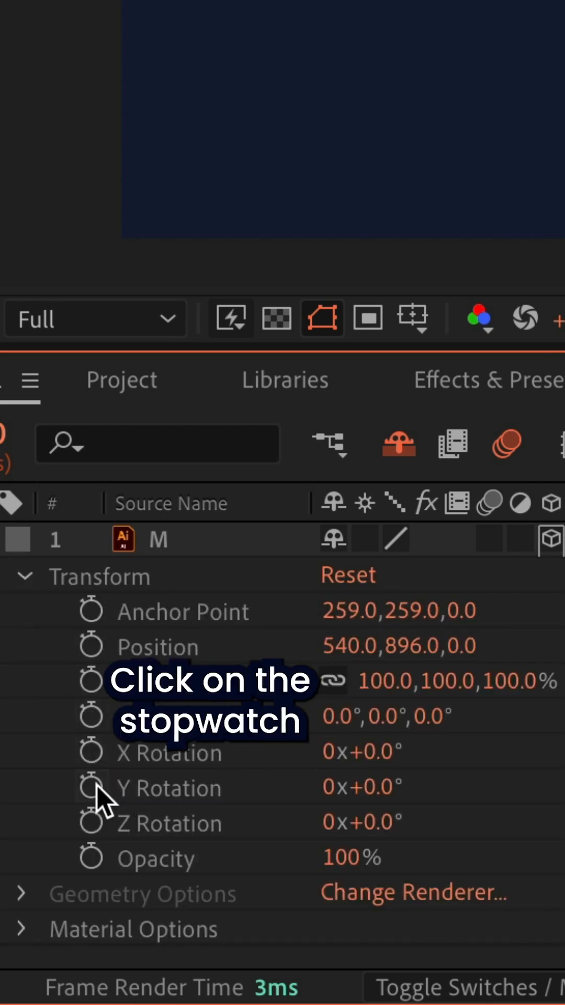
{"action": "left_click", "coordinate": [91, 785]}
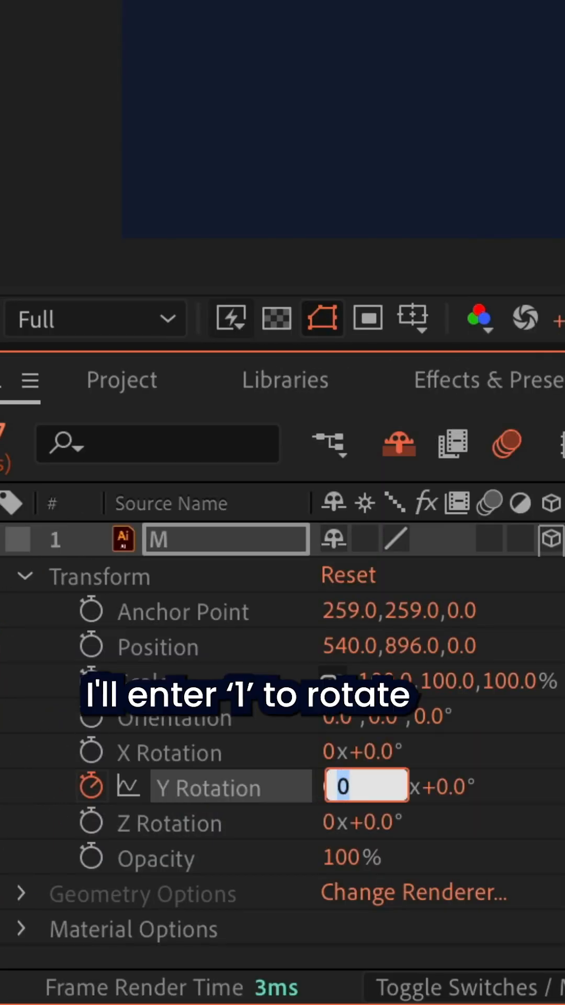
{"action": "type", "text": "1"}
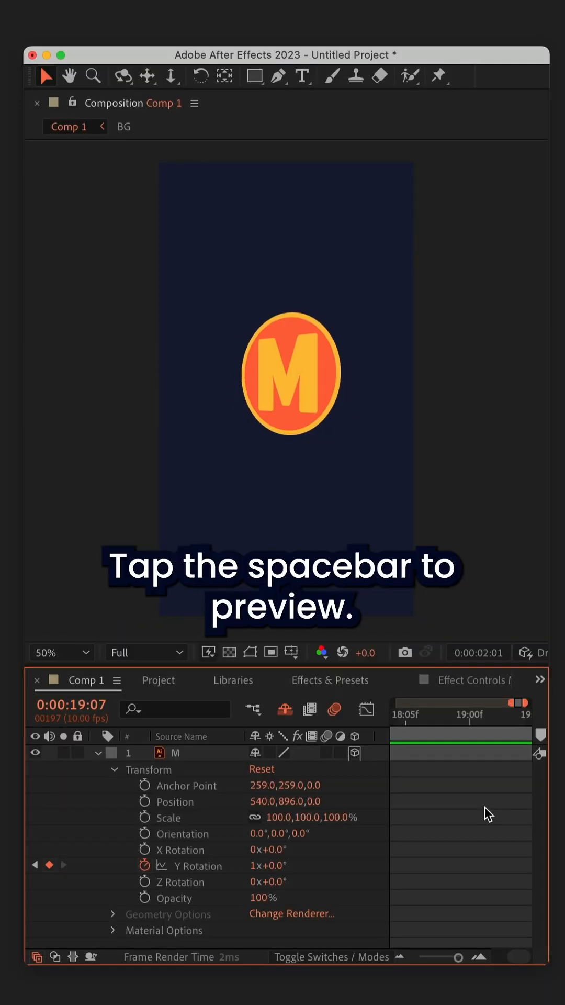
{"action": "key", "text": "space"}
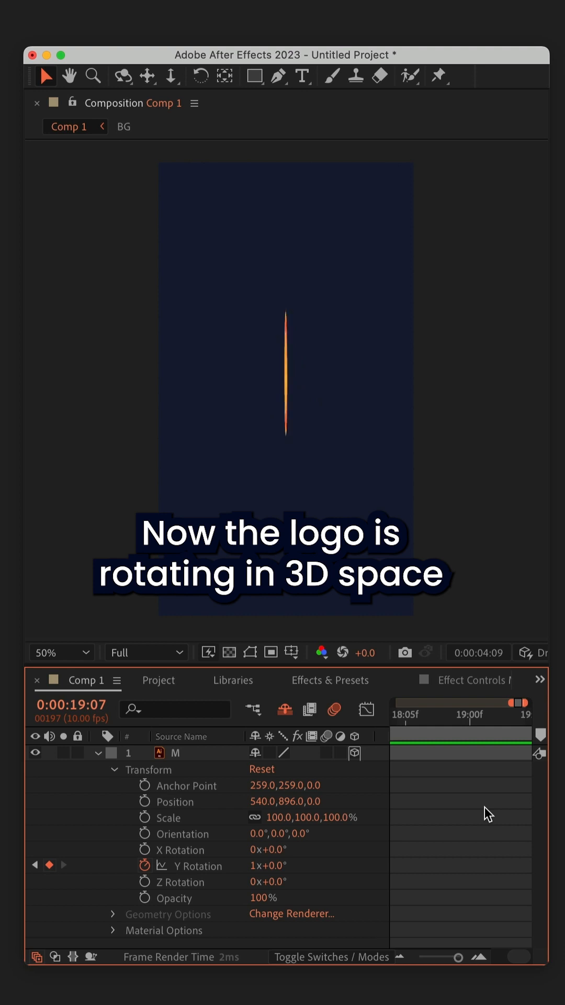